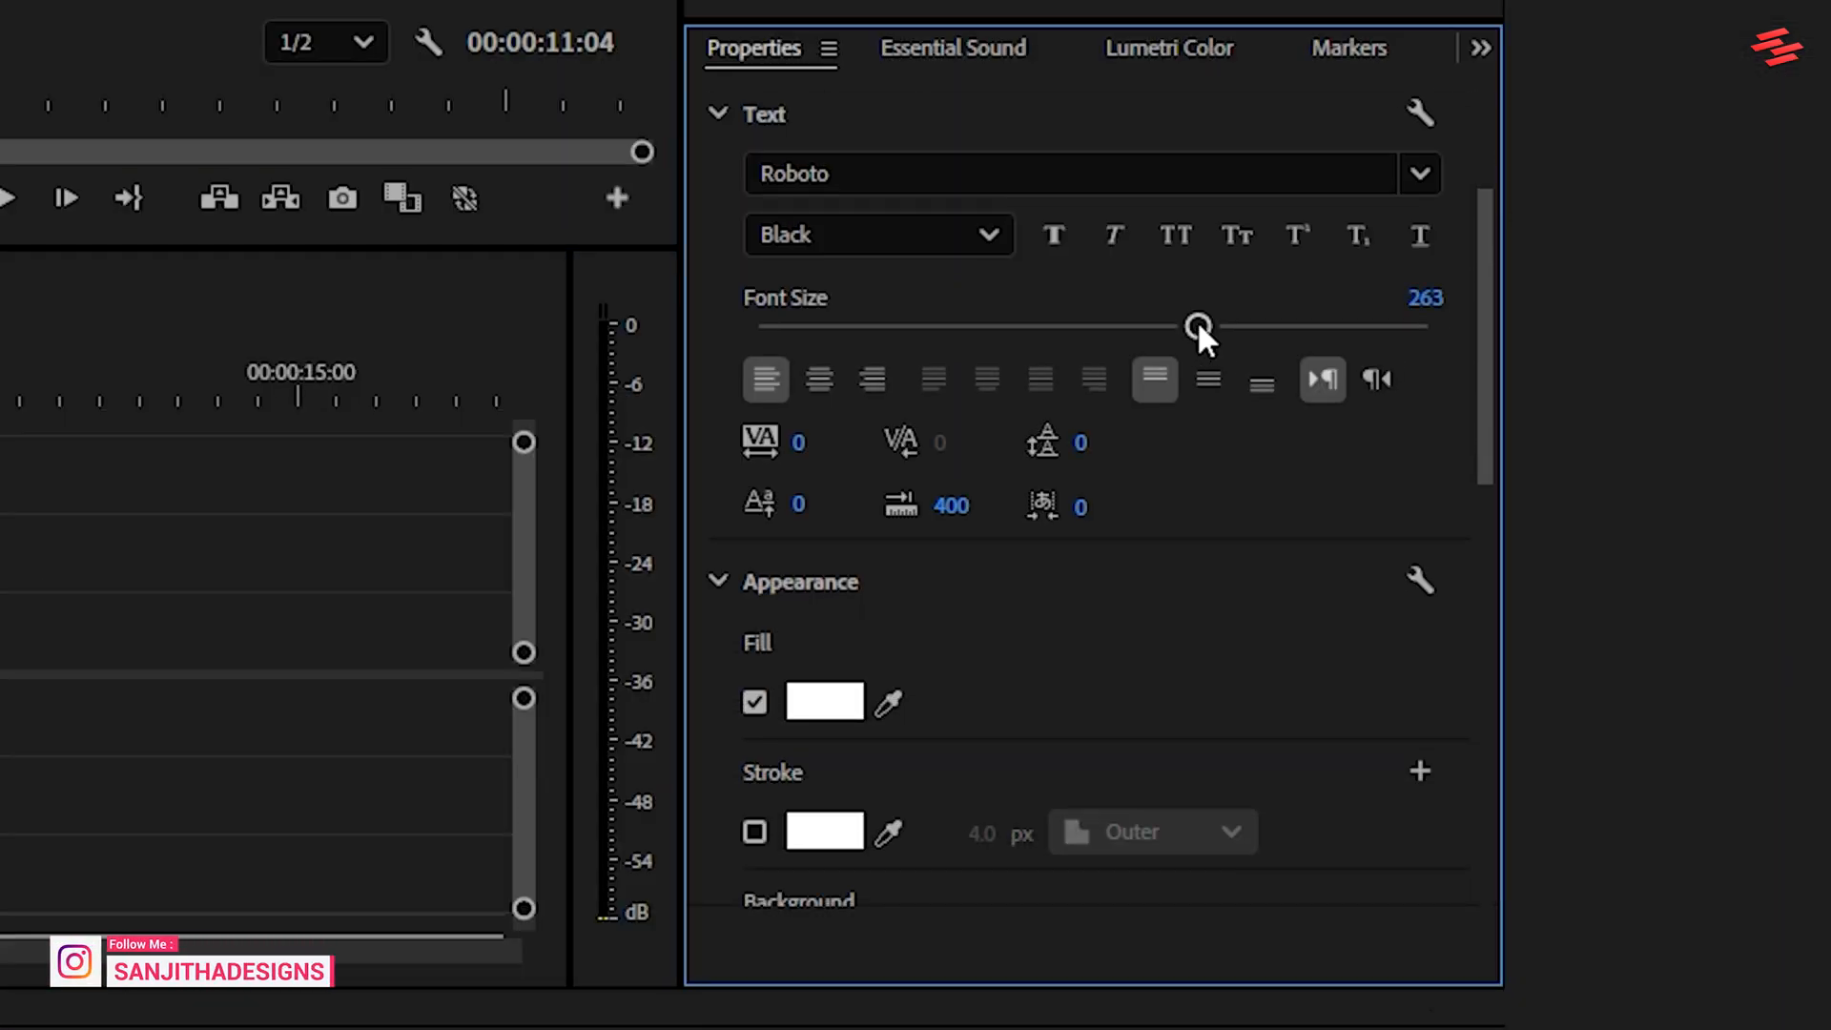
- Raise the Roboto Black title's font size to 309 and scroll down toward Align and Transform
{"action": "left_click_drag", "start_coordinate": [1199, 324], "coordinate": [1275, 324]}
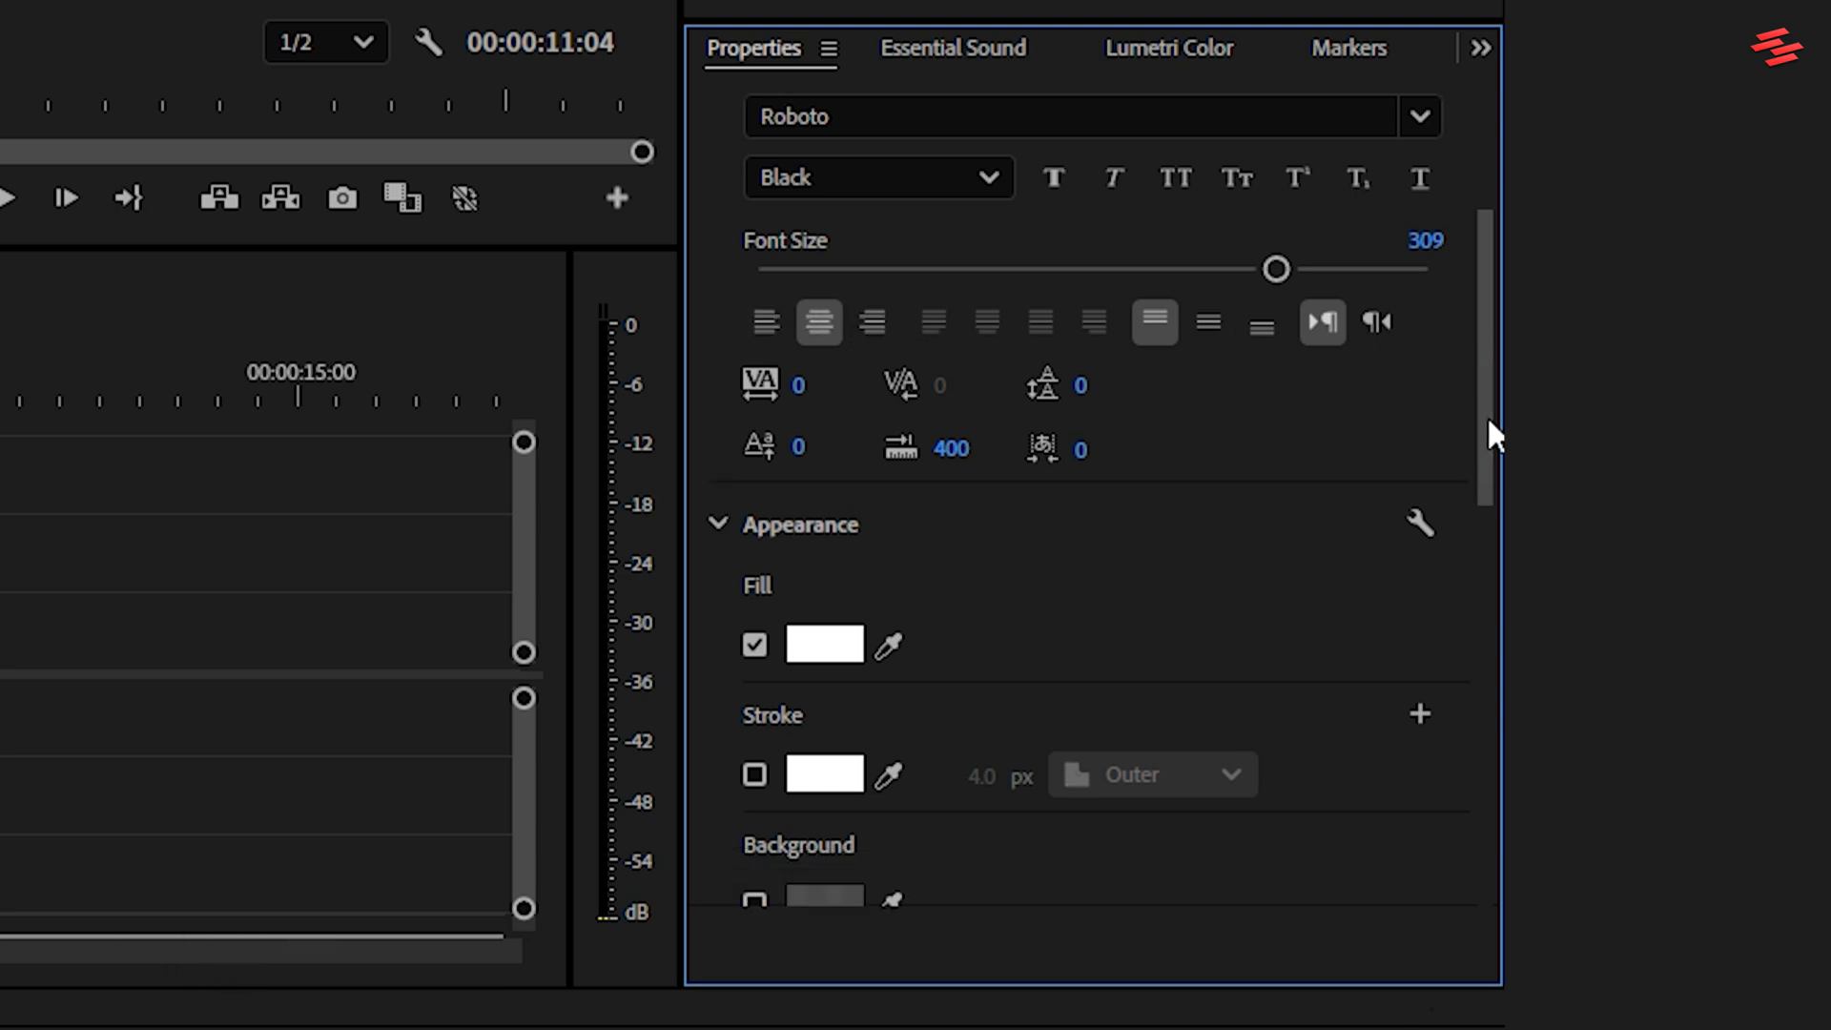
{"action": "scroll", "scroll_direction": "down", "scroll_amount": 3}
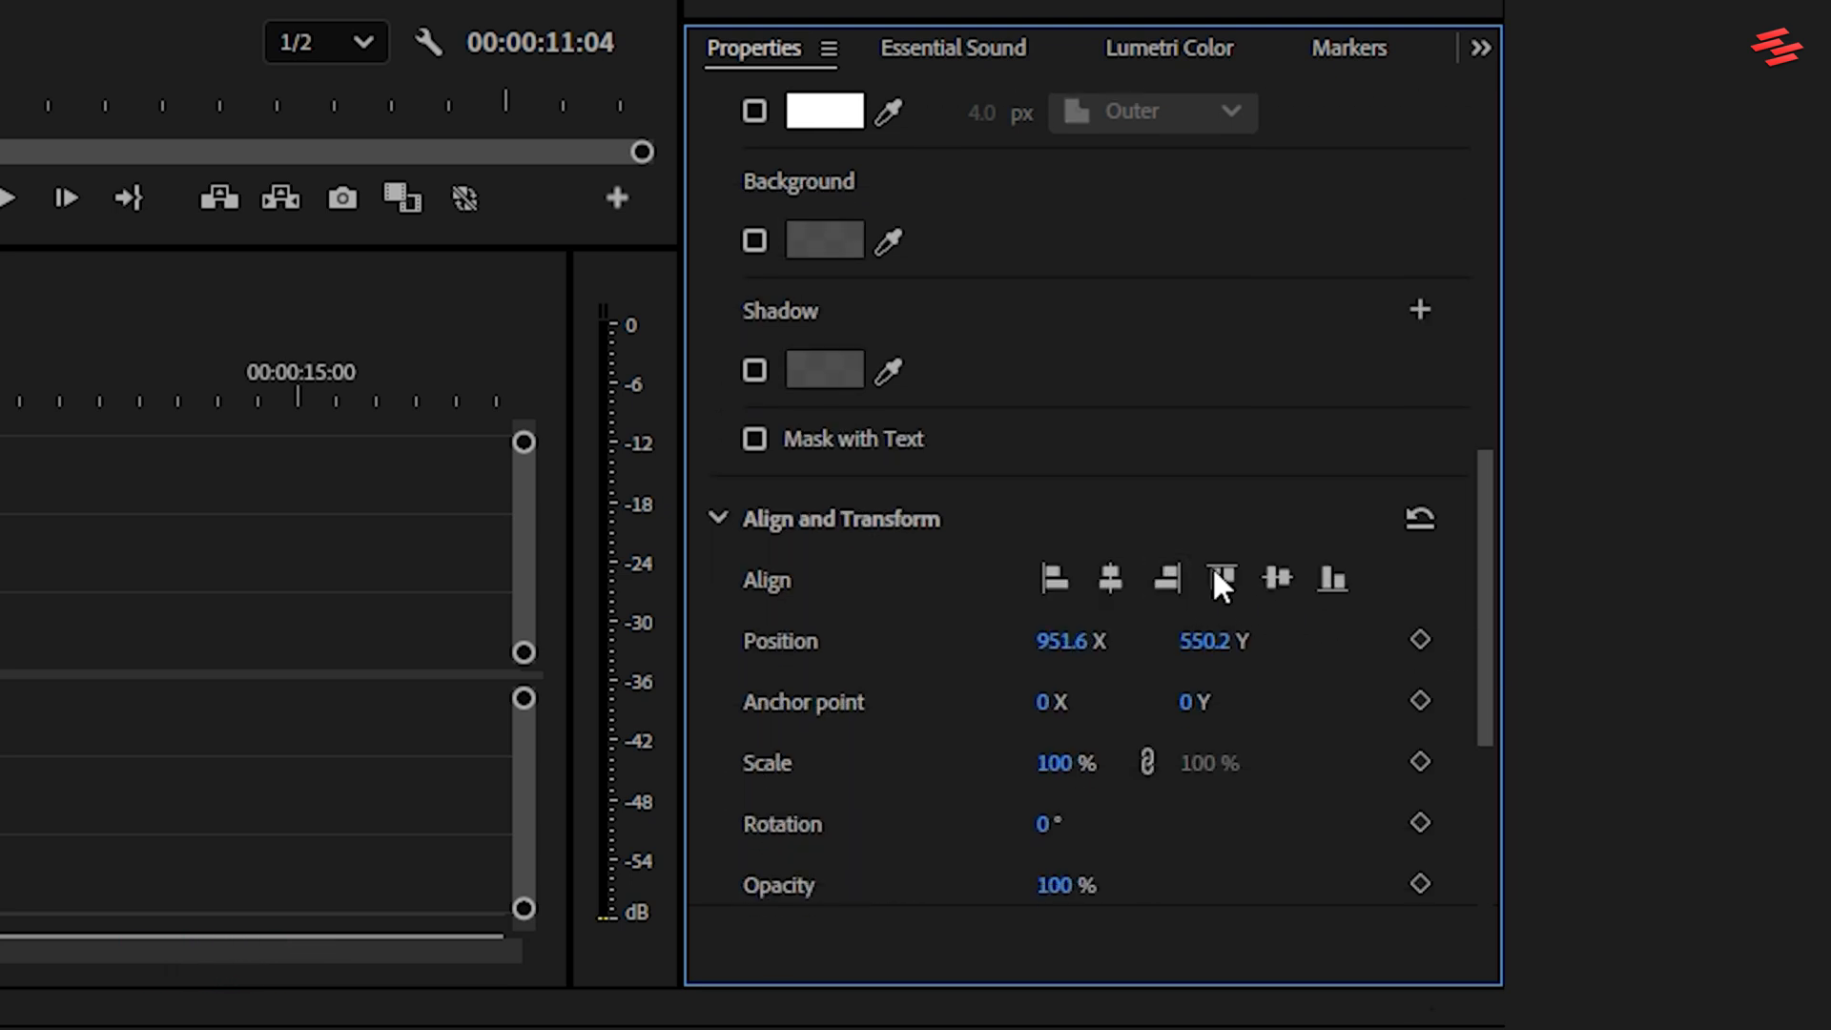